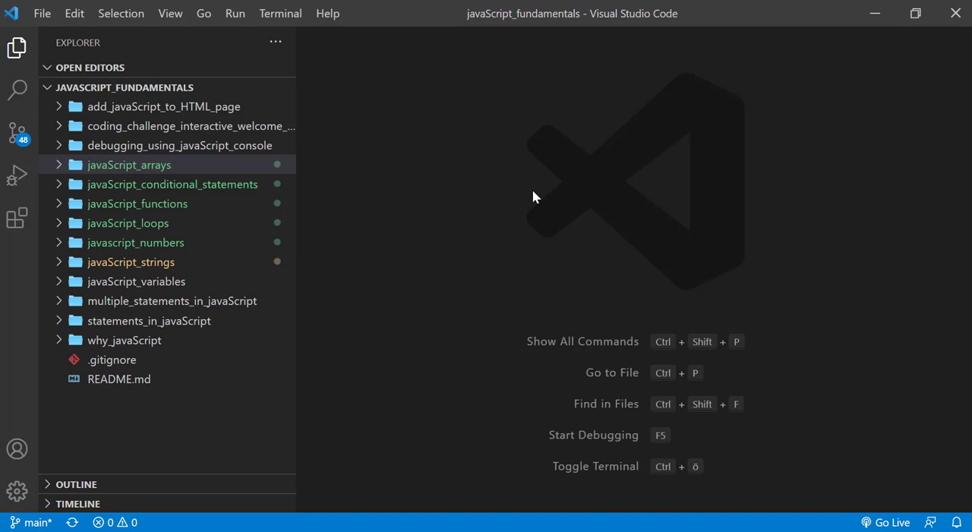
Step: Expand the javaScript_arrays folder and open index.html, which loads methods.js
{"action": "left_click", "coordinate": [129, 165]}
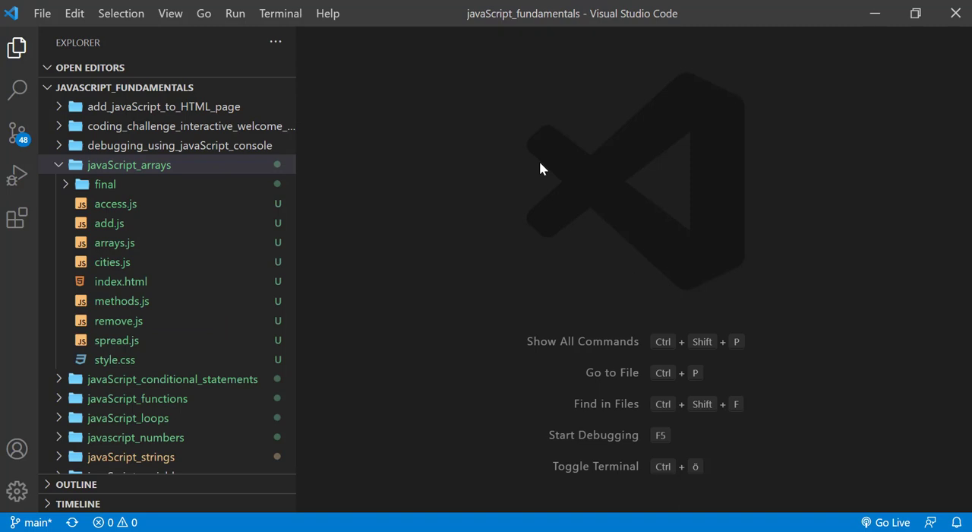
{"action": "mouse_move", "coordinate": [141, 281]}
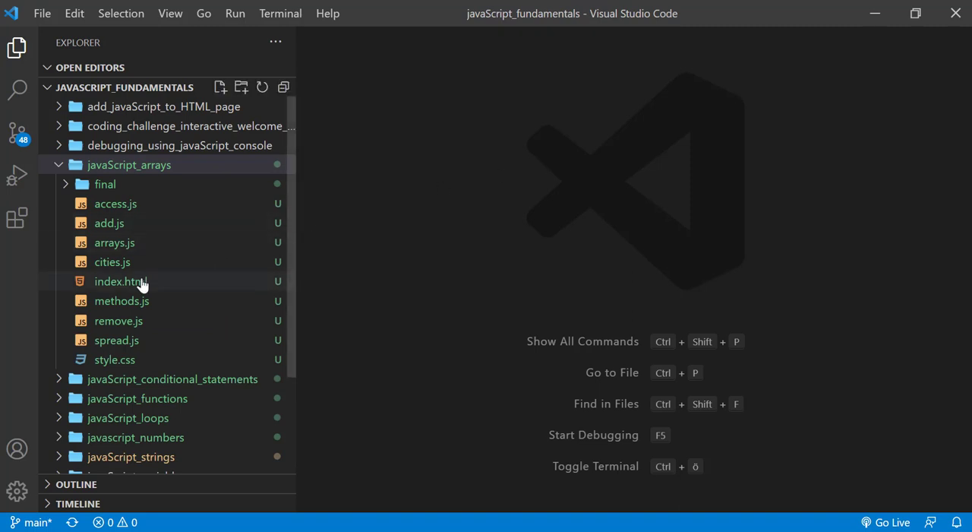
{"action": "left_click", "coordinate": [121, 281]}
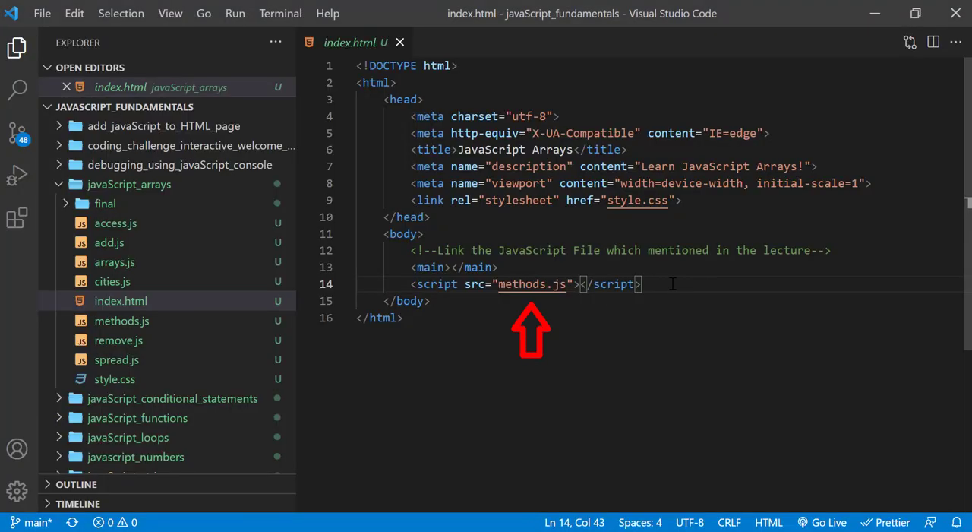
Step: Run cities.join(); in the console to get the cities as one comma-separated string
{"action": "left_click", "coordinate": [122, 321]}
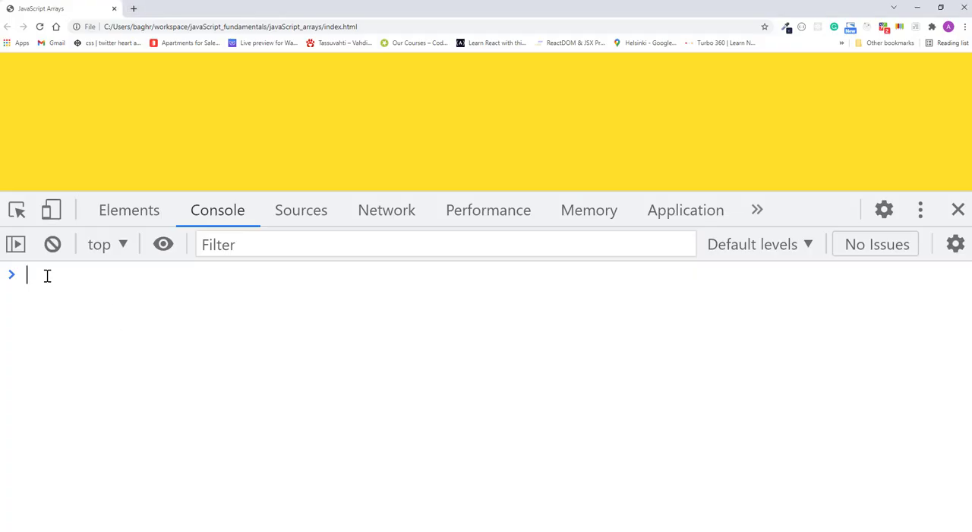
{"action": "type", "text": "cities"}
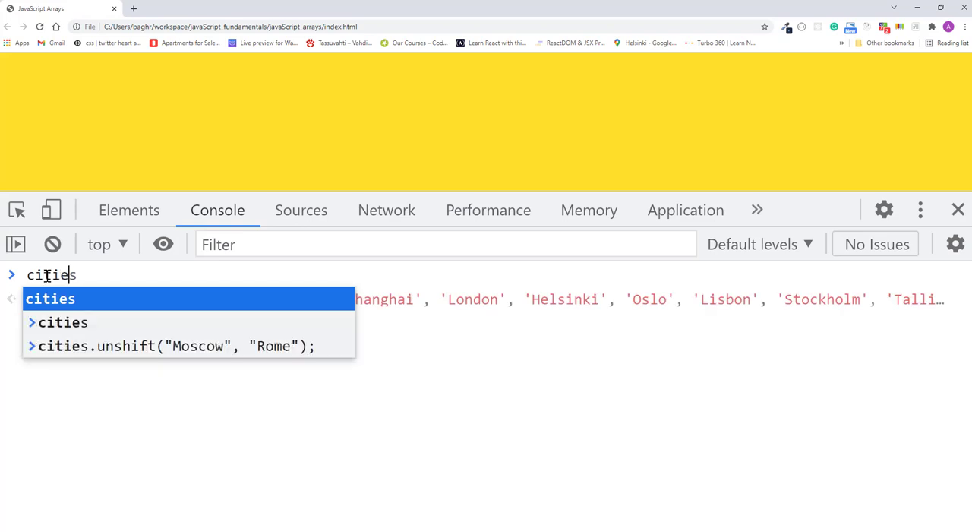
{"action": "type", "text": ".join"}
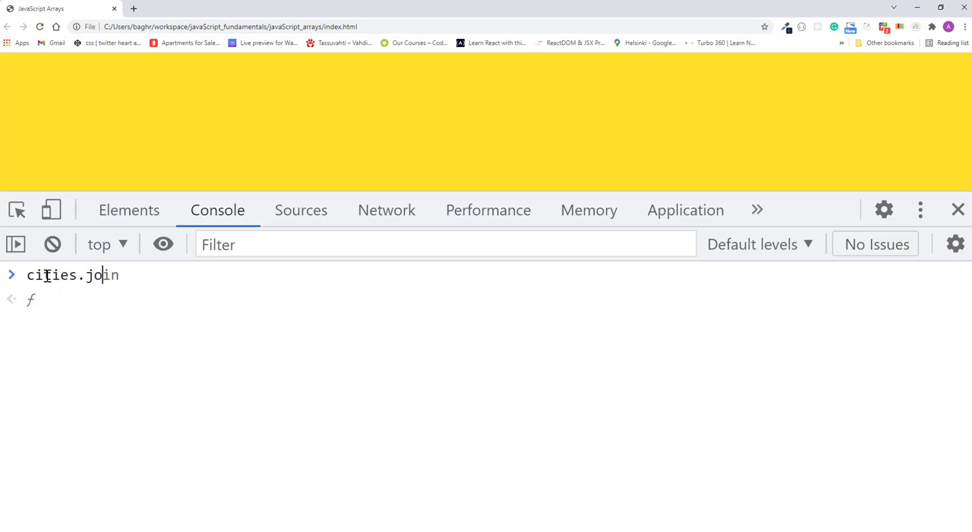
{"action": "type", "text": "("}
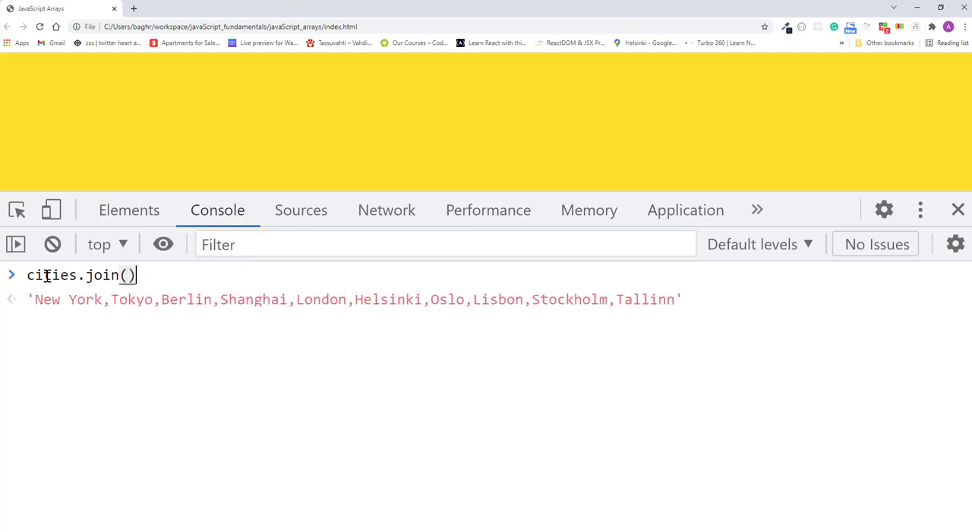
{"action": "type", "text": ";"}
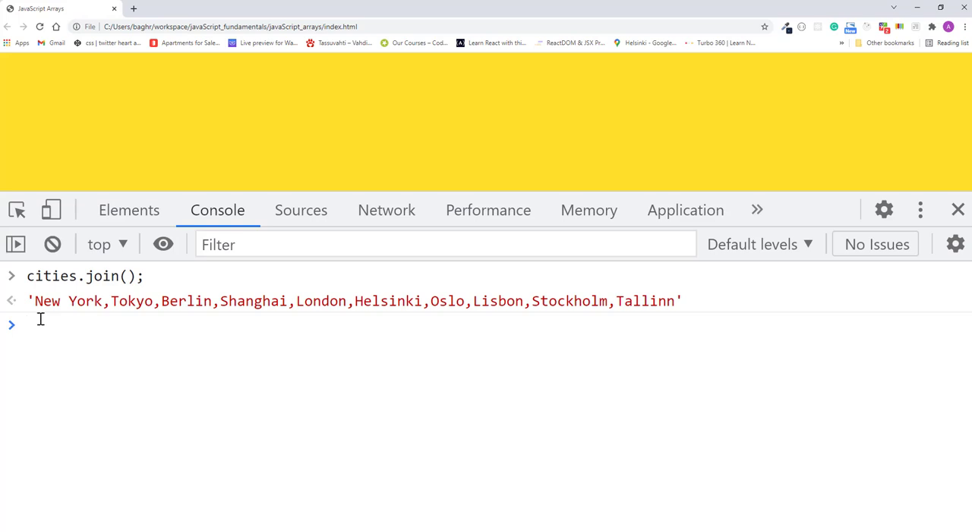
Step: Rerun cities.join with "", "_", "| " and finally " | " separators, yielding "New York | Tokyo | … | Tallinn"
{"action": "left_click", "coordinate": [52, 244]}
{"action": "type", "text": "cities.join(\""}
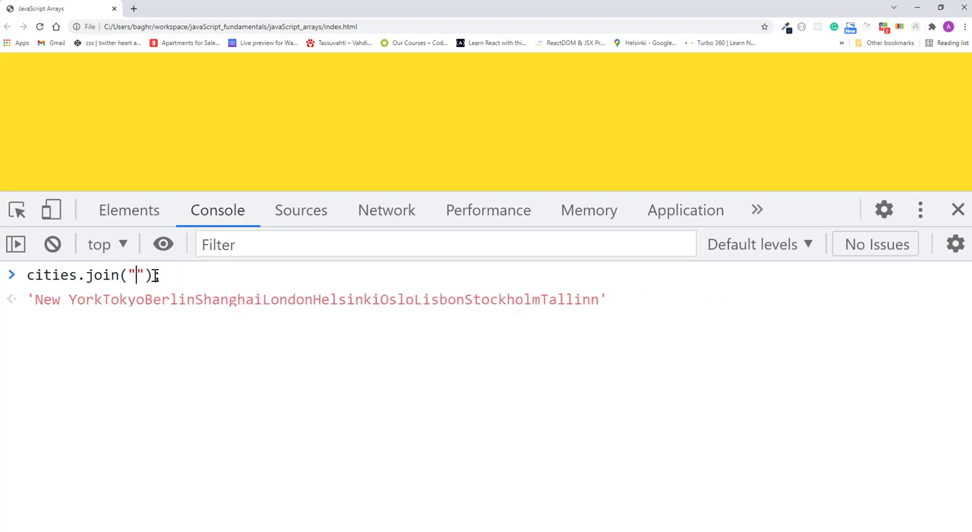
{"action": "type", "text": "_"}
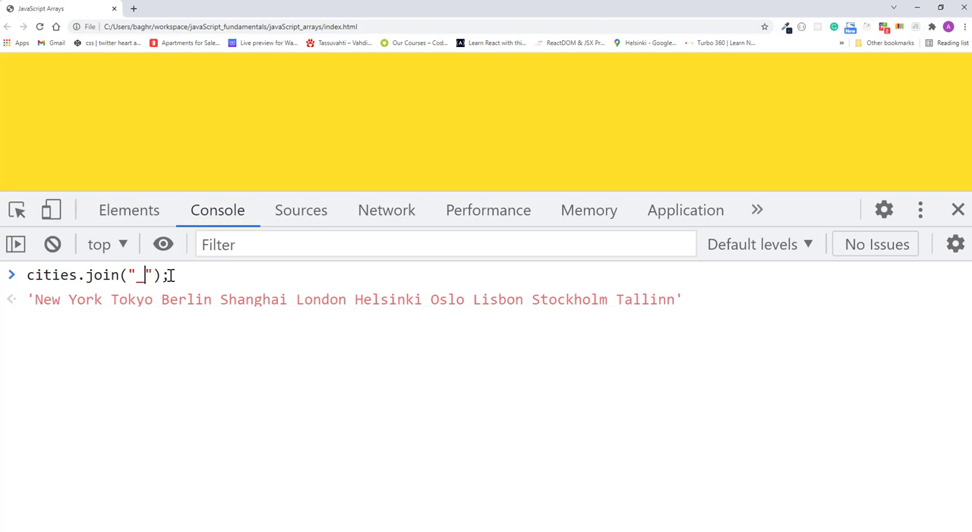
{"action": "key", "text": "Return"}
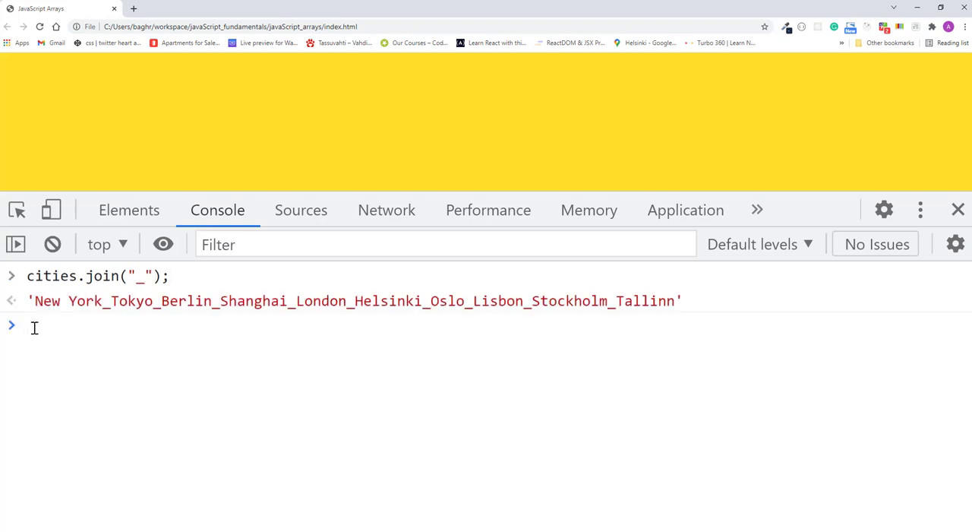
{"action": "left_click", "coordinate": [52, 244]}
{"action": "type", "text": "cities.join(\"\");"}
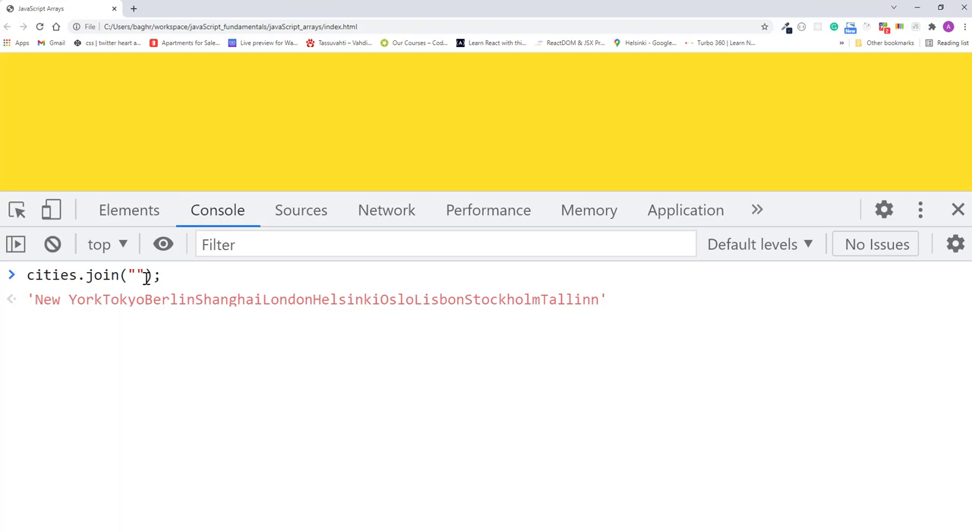
{"action": "type", "text": "|"}
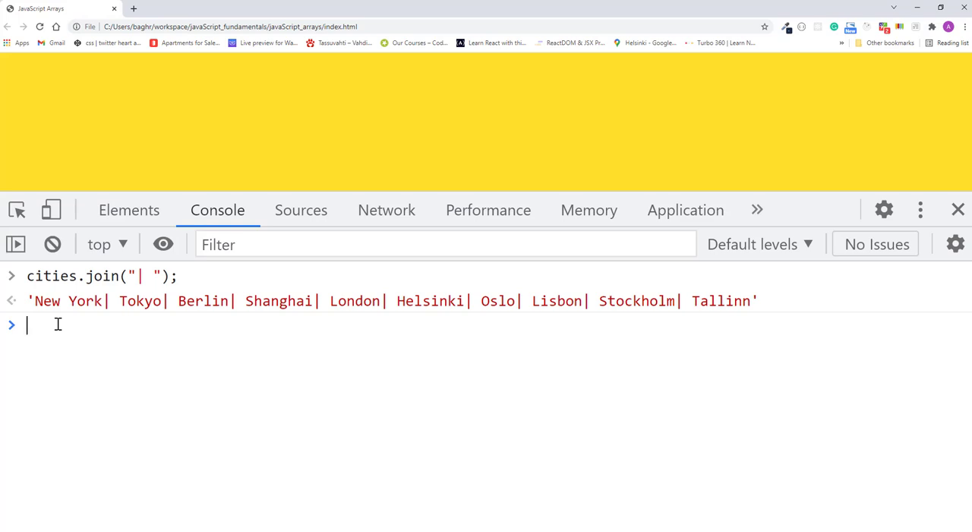
{"action": "mouse_move", "coordinate": [56, 264]}
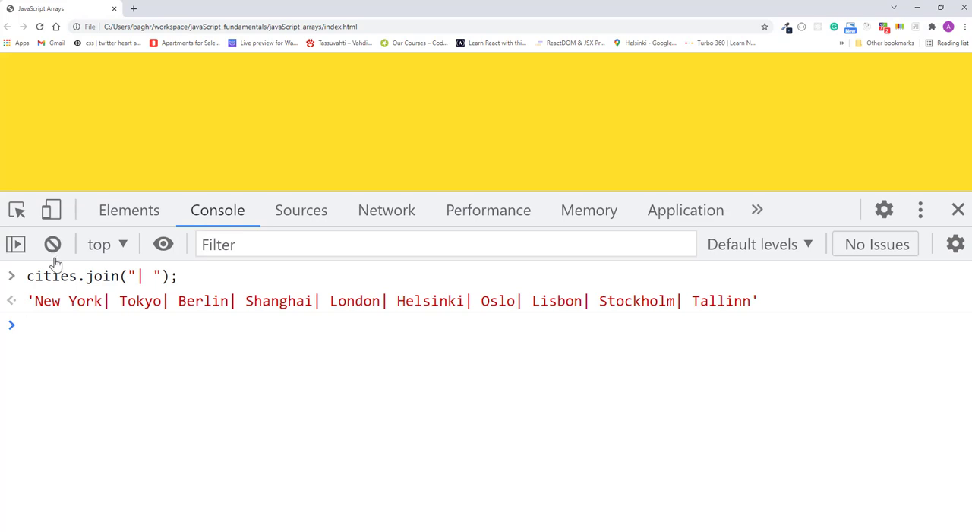
{"action": "left_click", "coordinate": [52, 244]}
{"action": "type", "text": "cities.join(\" | \");"}
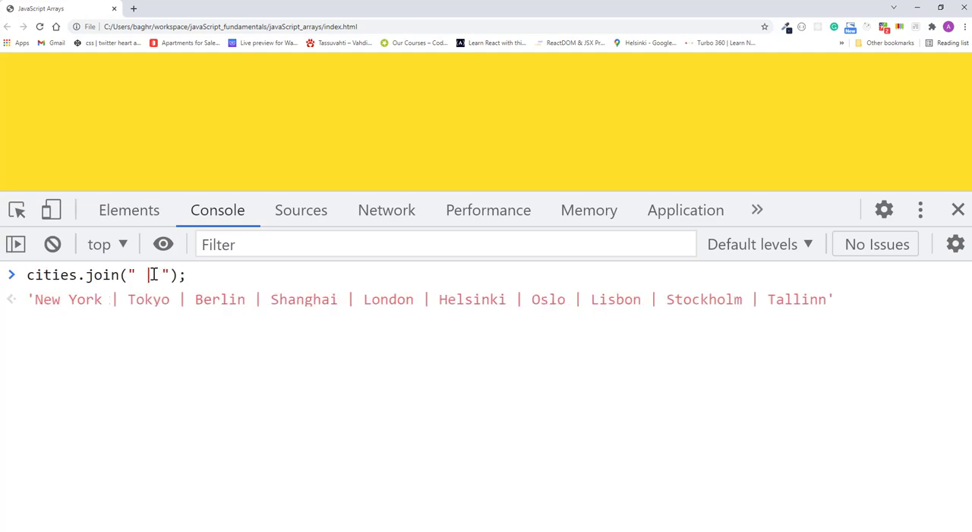
{"action": "type", "text": "|"}
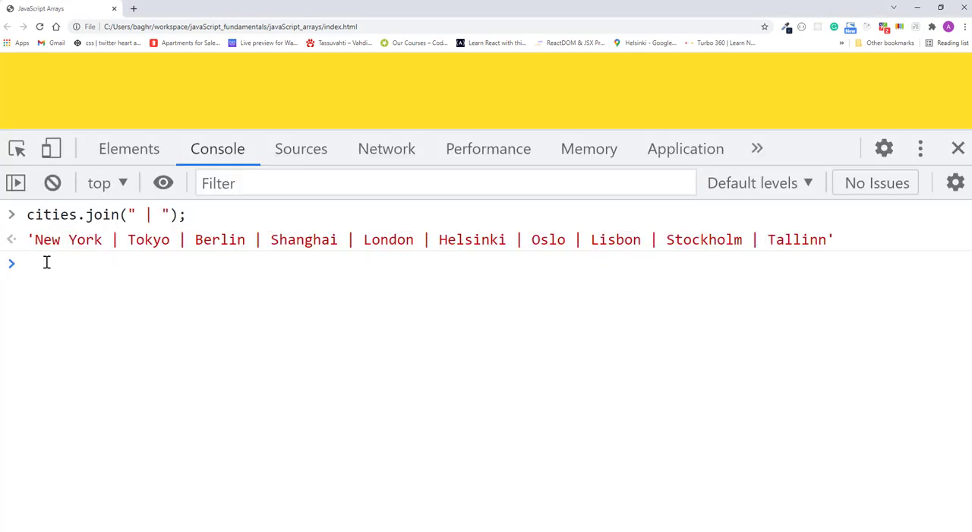
Step: Run cities.includes("Oslo") in the console, which returns true
{"action": "left_click", "coordinate": [45, 263]}
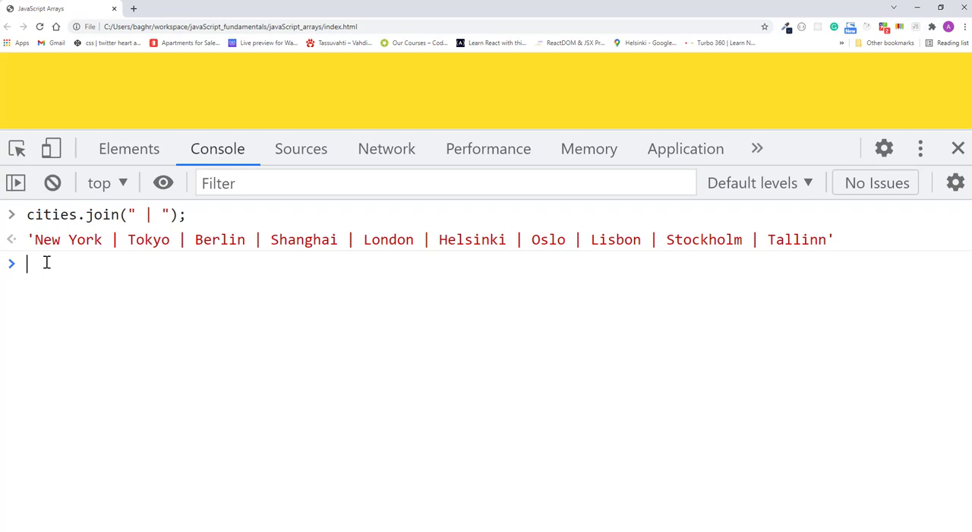
{"action": "type", "text": "cities.includes();"}
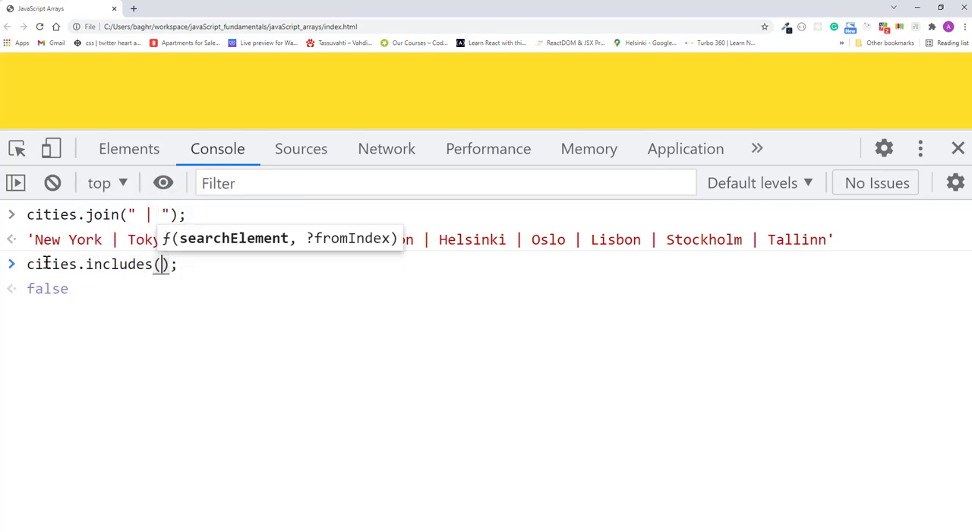
{"action": "type", "text": "\""}
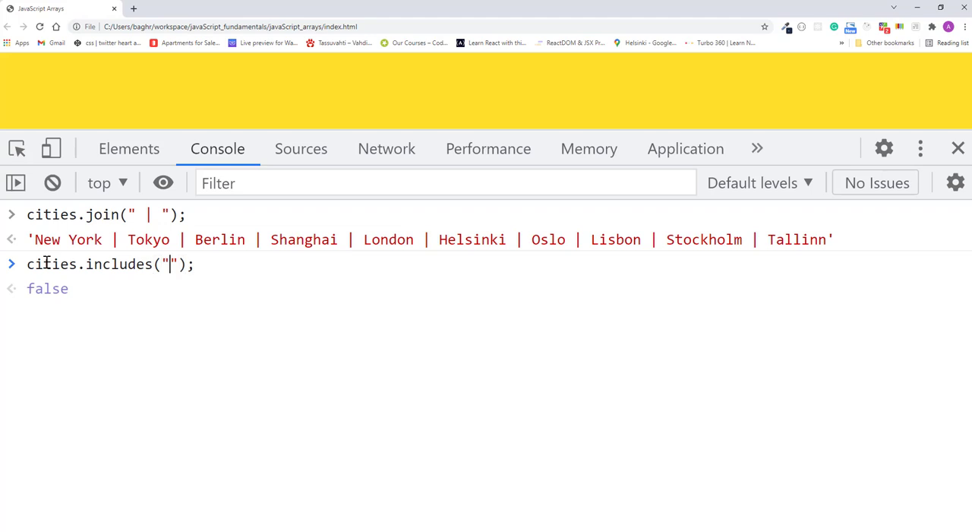
{"action": "type", "text": "O"}
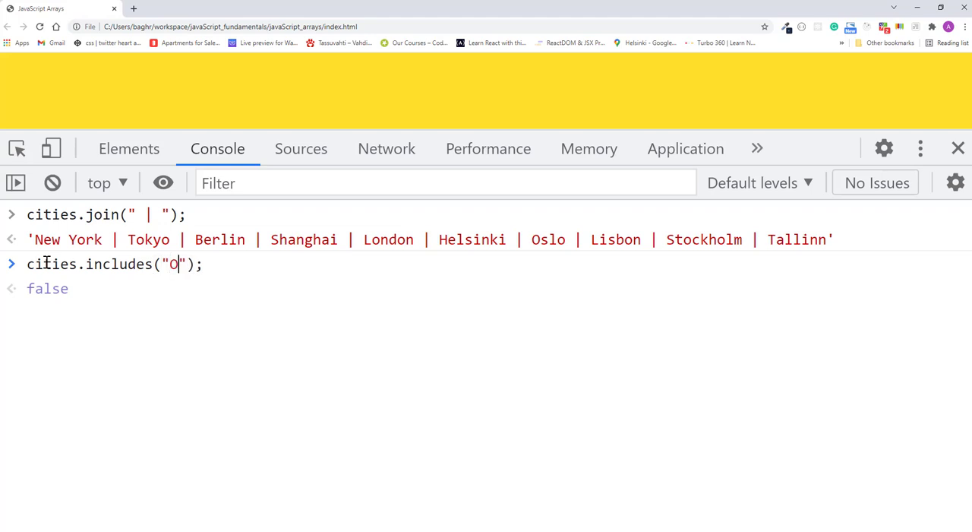
{"action": "type", "text": "slo"}
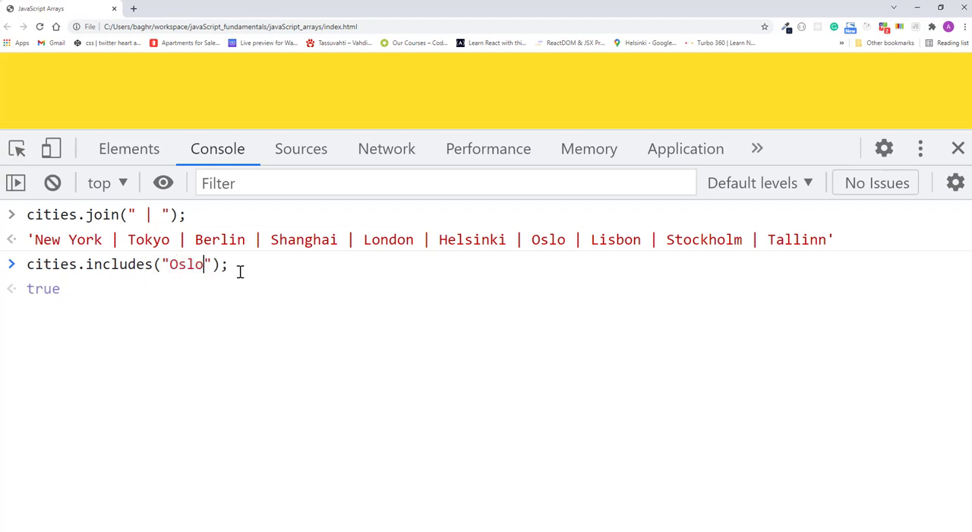
{"action": "key", "text": "Enter"}
{"action": "type", "text": "cities."}
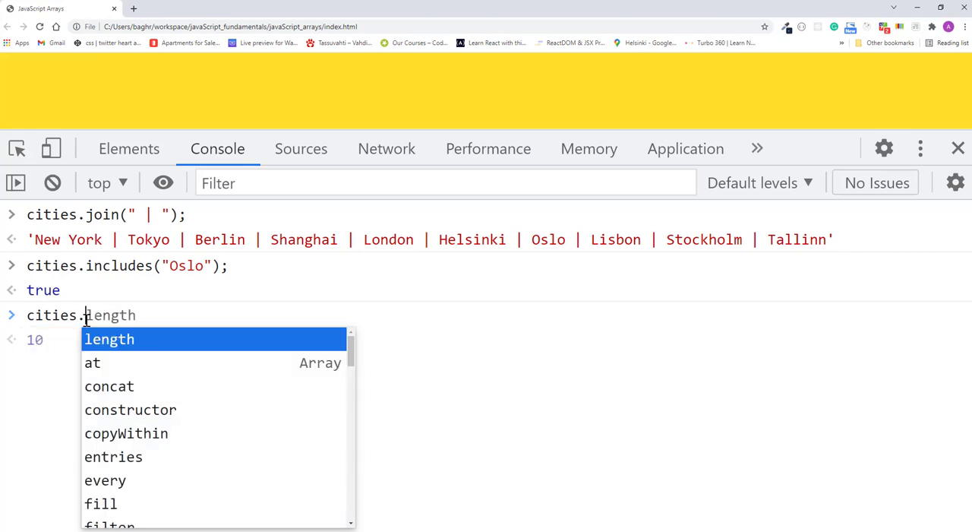
Step: Check "Boston" and lowercase "oslo" with cities.includes (both false), then clear and rerun the join
{"action": "type", "text": "includes();"}
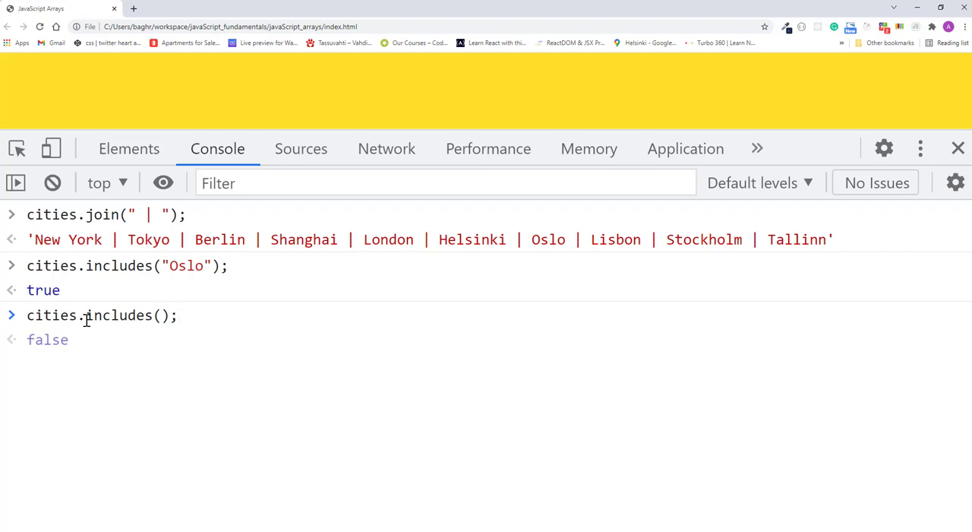
{"action": "type", "text": "\"\""}
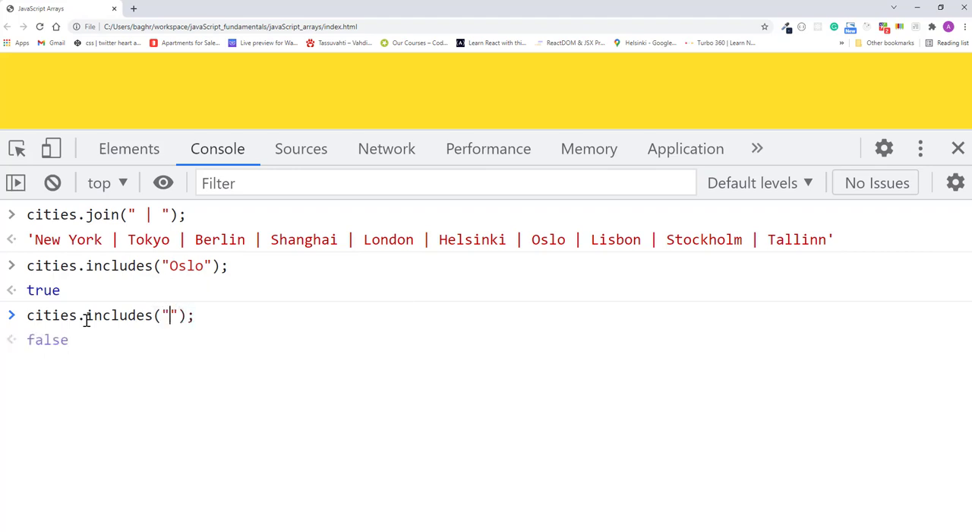
{"action": "type", "text": "Boston"}
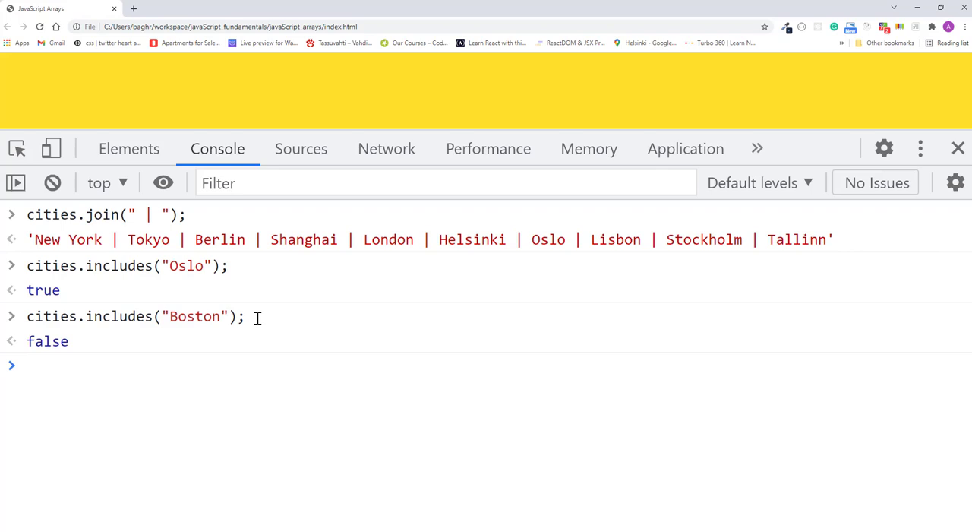
{"action": "left_click", "coordinate": [28, 365]}
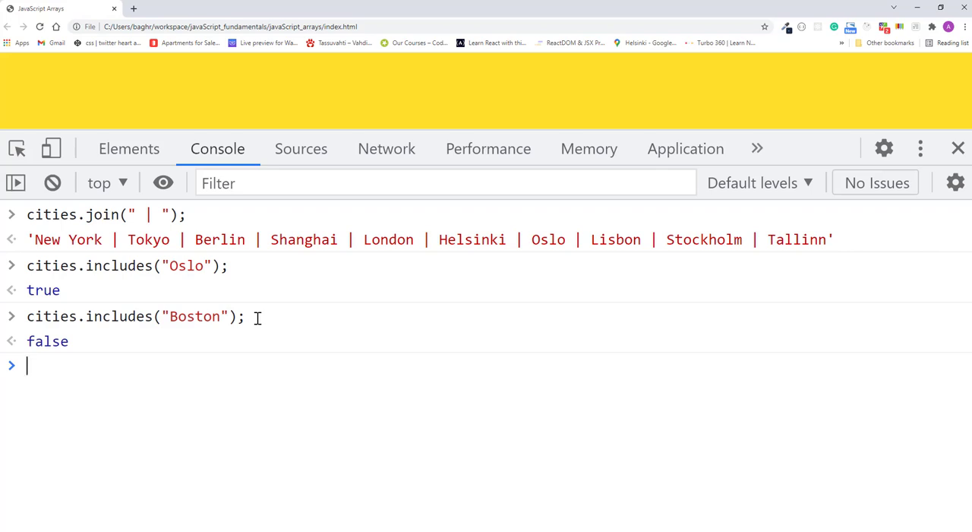
{"action": "mouse_move", "coordinate": [78, 366]}
{"action": "type", "text": "cities.includes(\"oslo\");"}
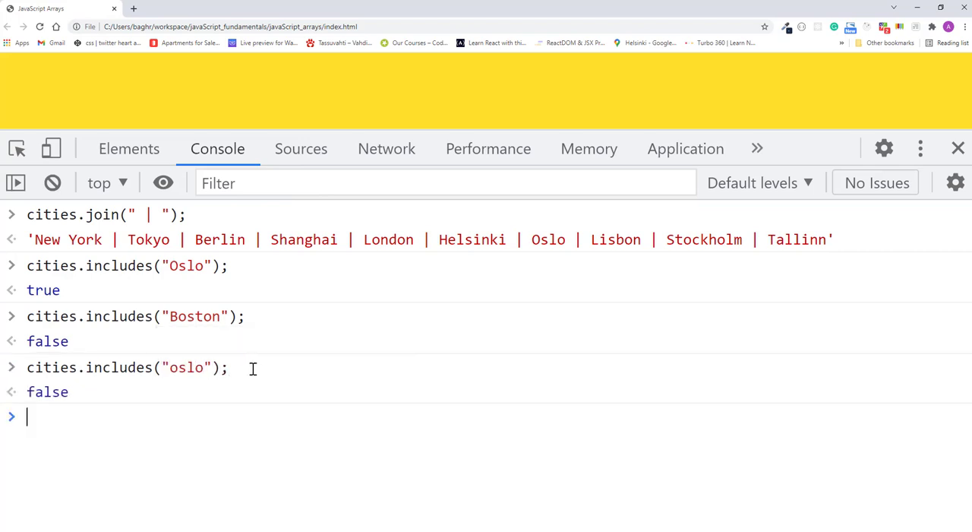
{"action": "left_click", "coordinate": [52, 182]}
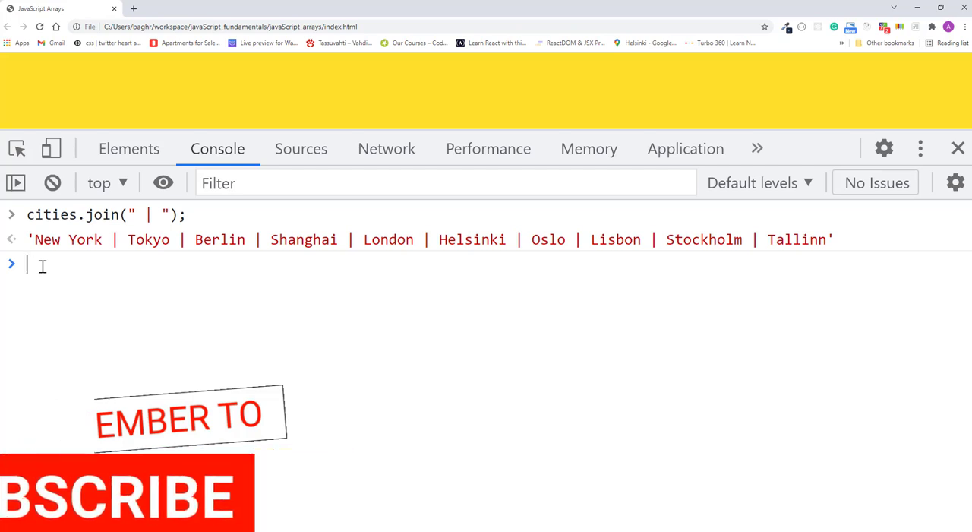
Step: Run cities.indexOf("Oslo") in the console, returning position 6
{"action": "type", "text": "cities"}
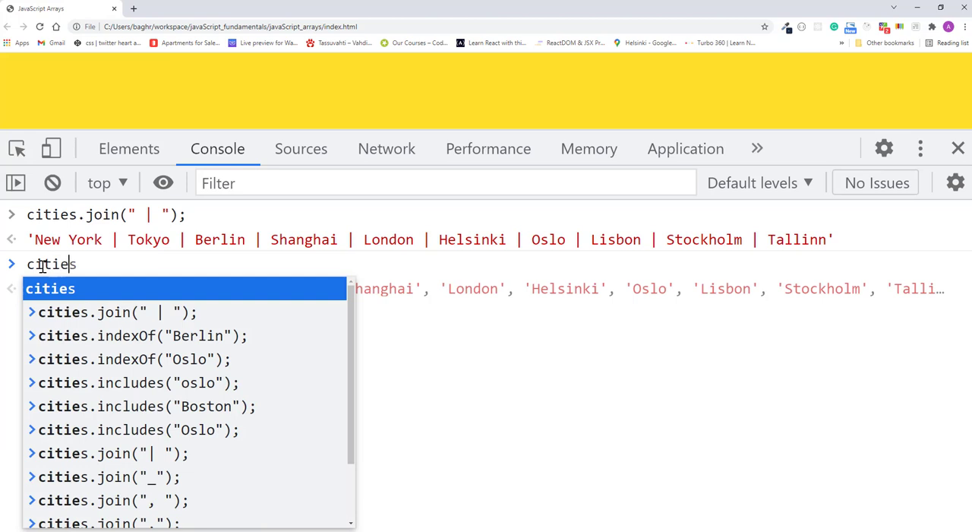
{"action": "type", "text": ".indexOf"}
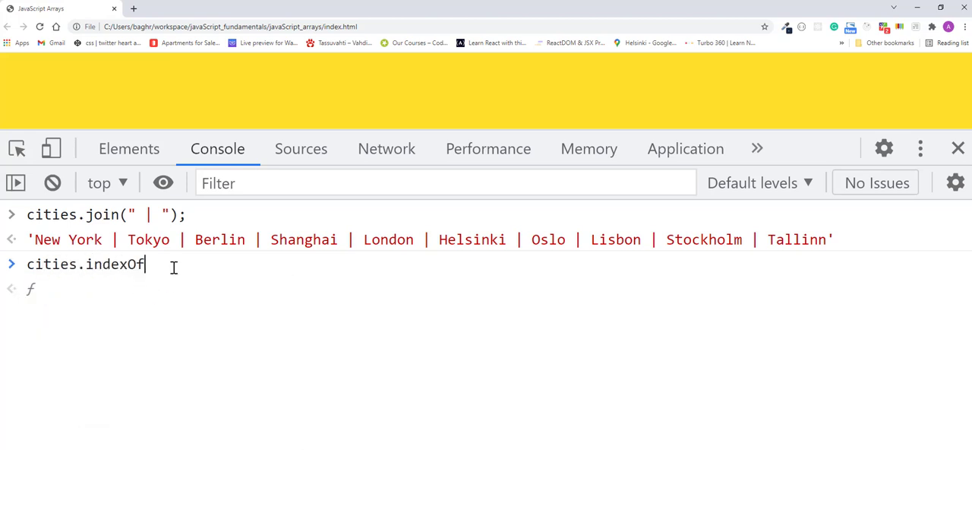
{"action": "type", "text": "()"}
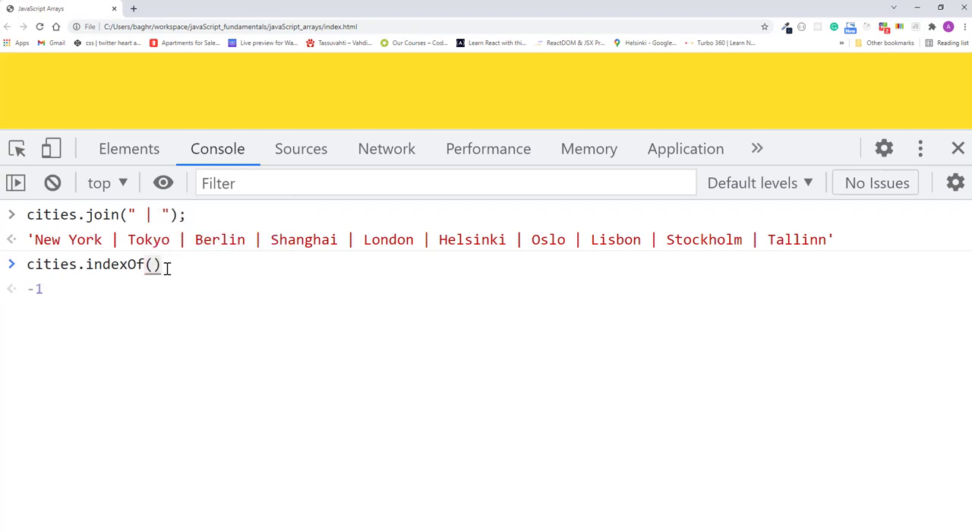
{"action": "type", "text": "\""}
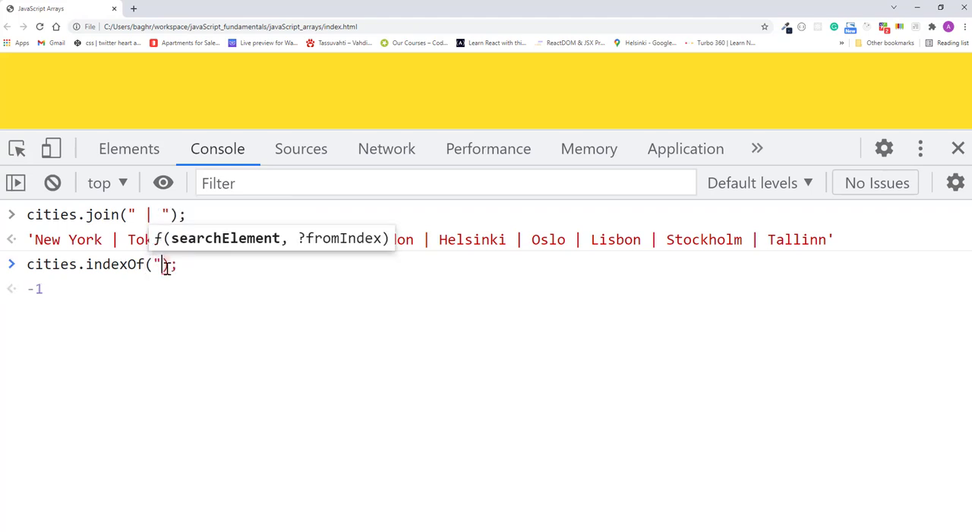
{"action": "type", "text": "o"}
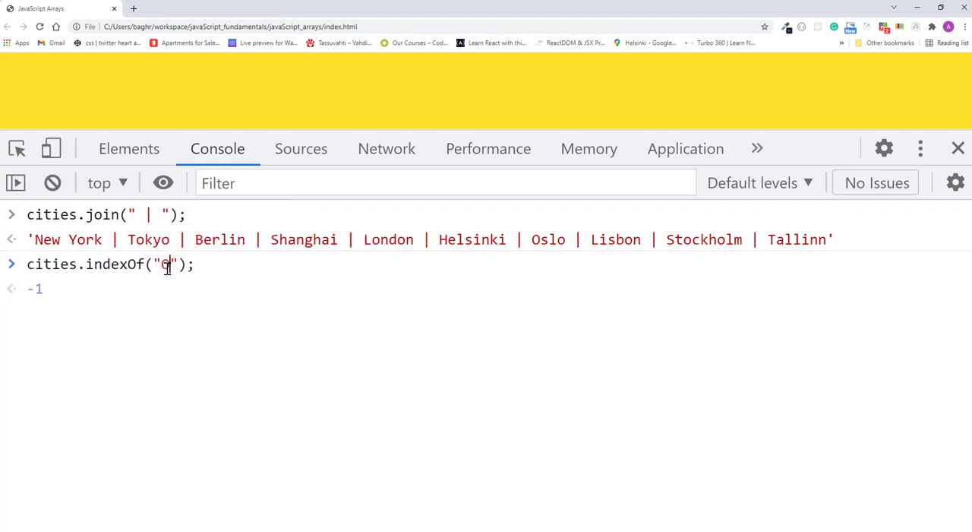
{"action": "type", "text": "Oslo"}
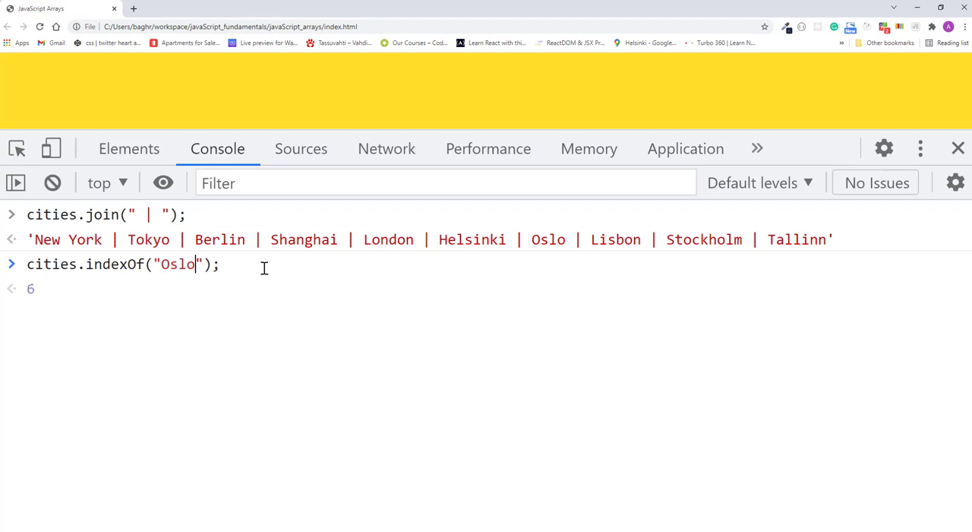
{"action": "key", "text": "Return"}
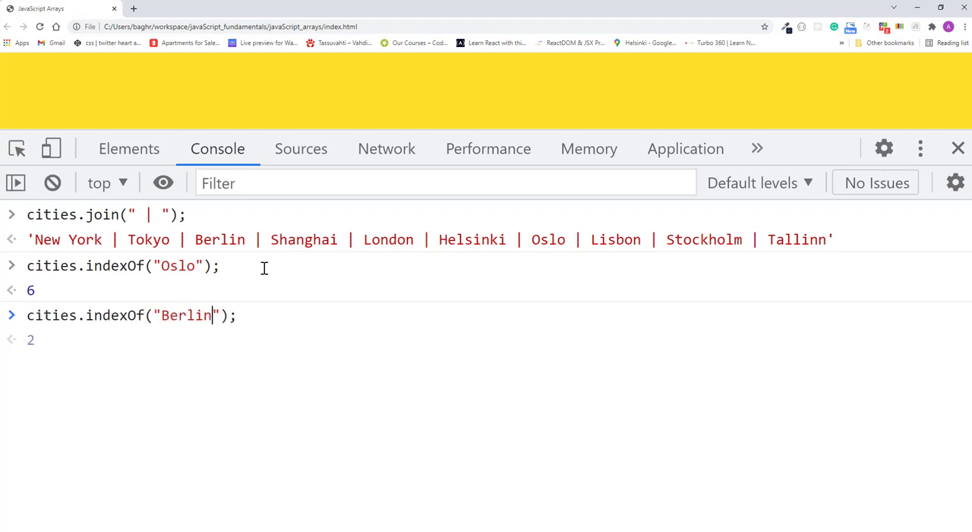
Step: Look up cities.indexOf("Berlin"), returning 2, then clear the console
{"action": "key", "text": "Enter"}
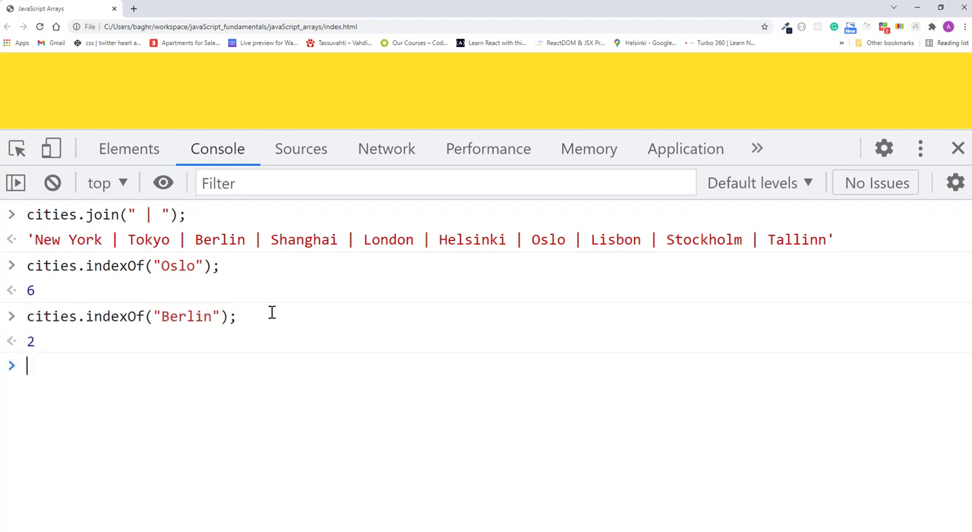
{"action": "mouse_move", "coordinate": [262, 317]}
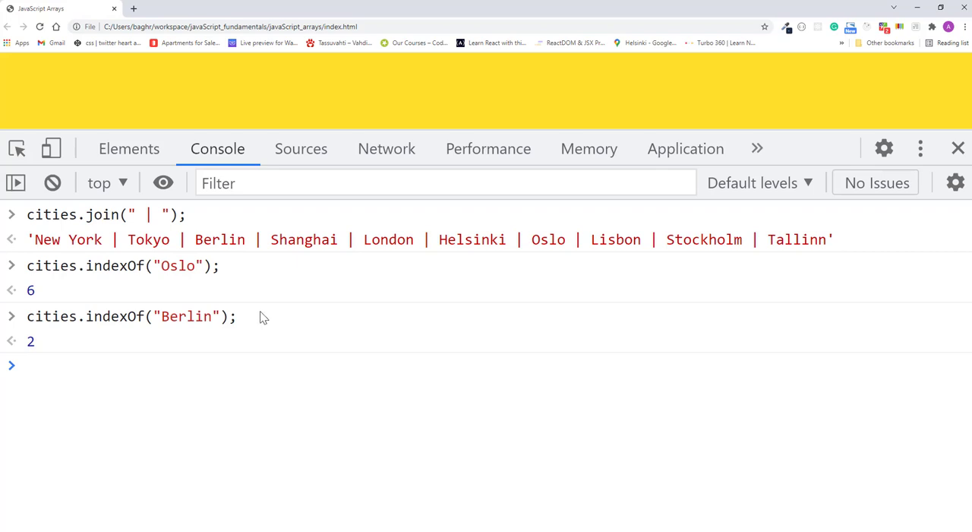
{"action": "left_click", "coordinate": [57, 366]}
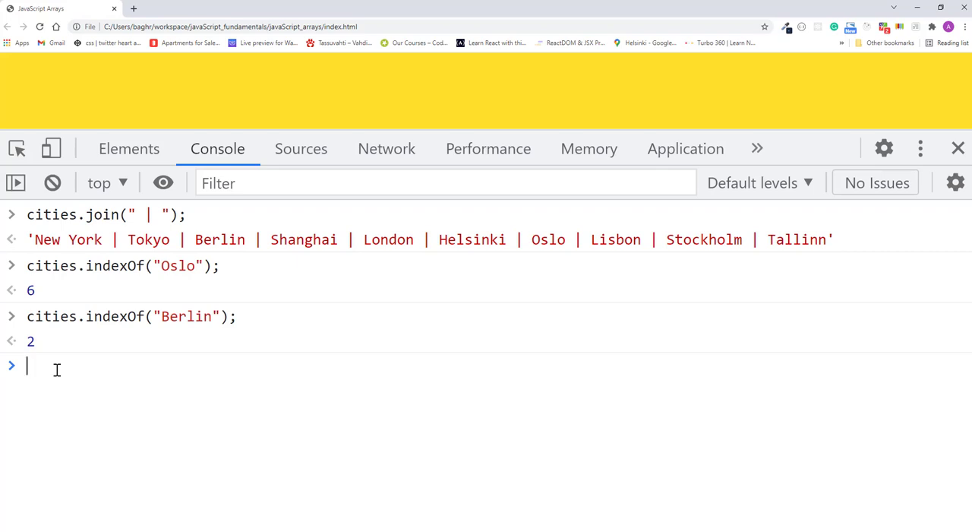
{"action": "left_click", "coordinate": [52, 183]}
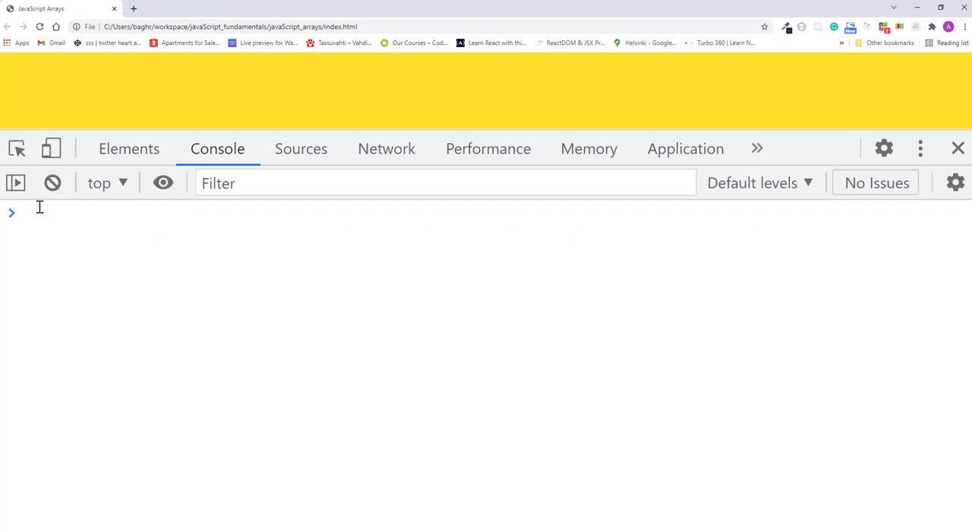
Step: Rerun cities.join(" | "), then get -1 from cities.indexOf for "Boston" and "Moscow"
{"action": "type", "text": "cities.join(\" | \");"}
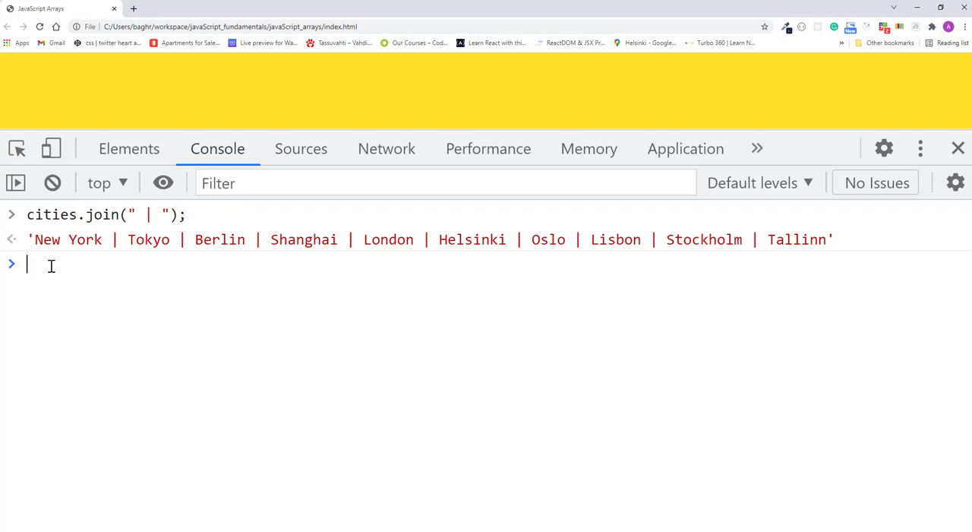
{"action": "type", "text": "cities.indexOf"}
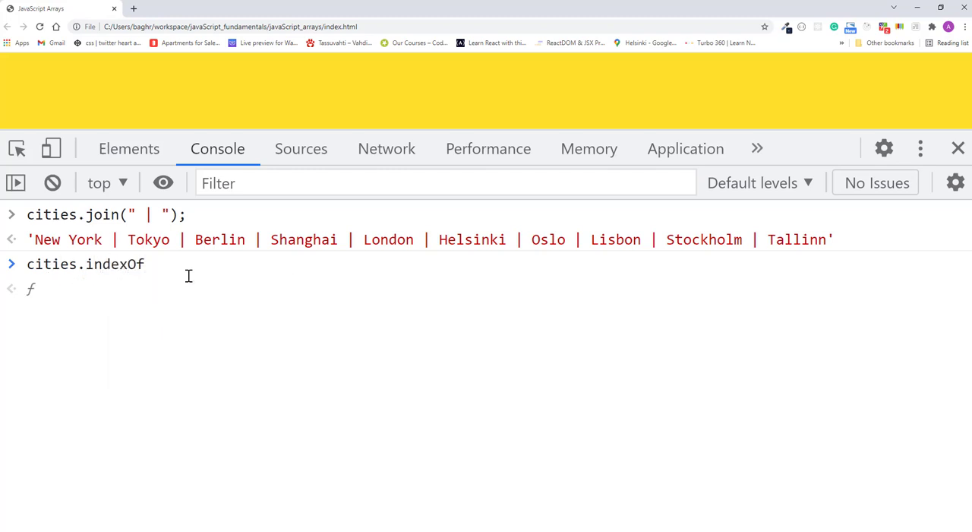
{"action": "type", "text": "();"}
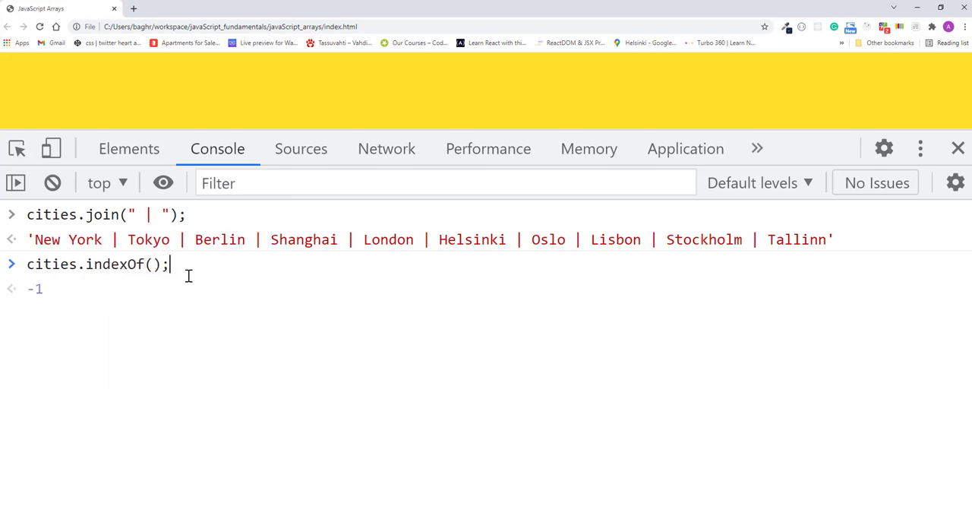
{"action": "type", "text": "\"\""}
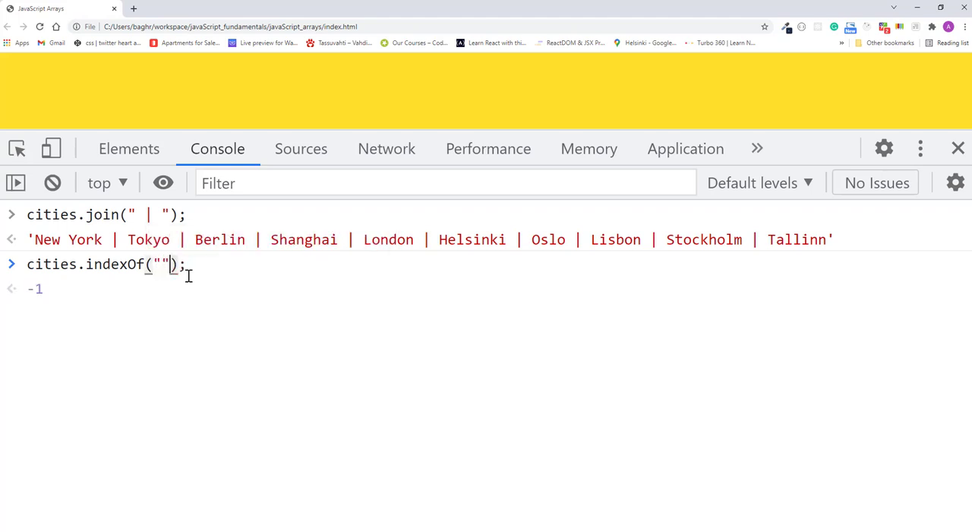
{"action": "type", "text": "B"}
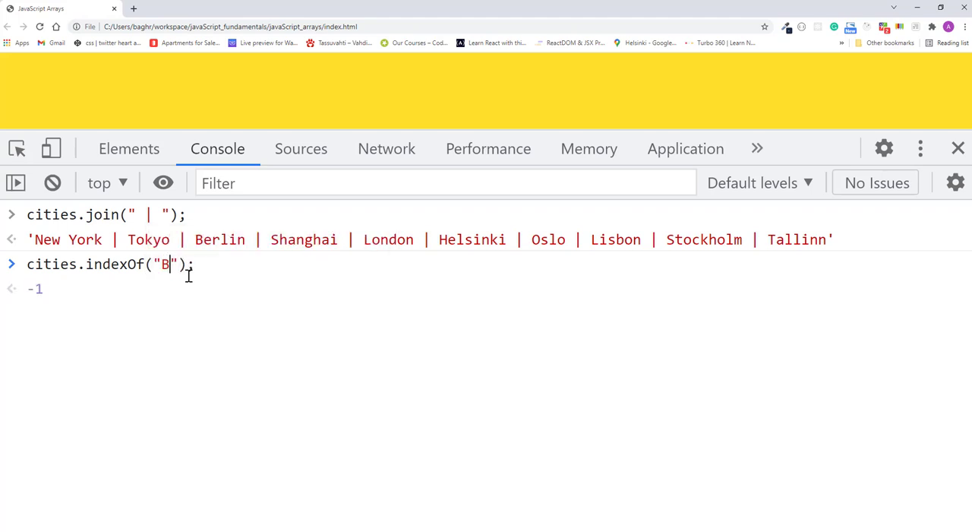
{"action": "type", "text": "oston"}
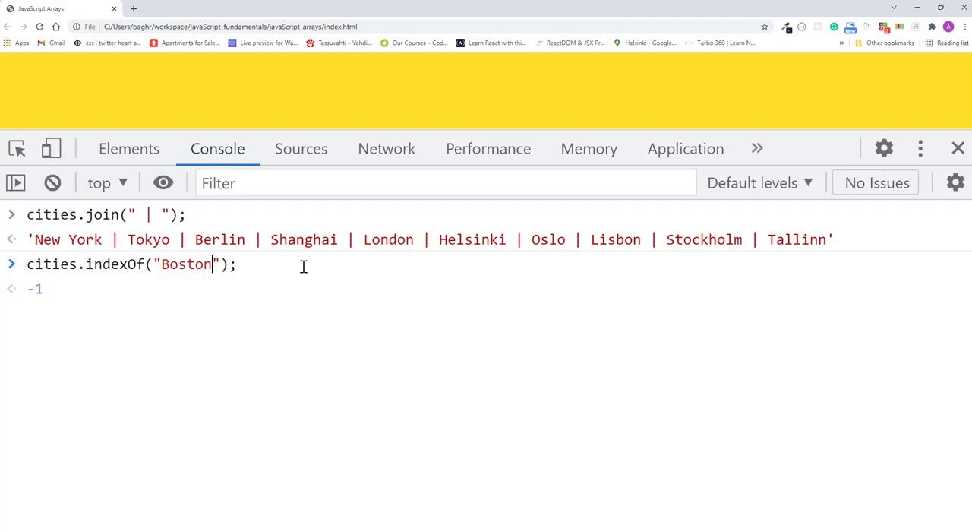
{"action": "key", "text": "Enter"}
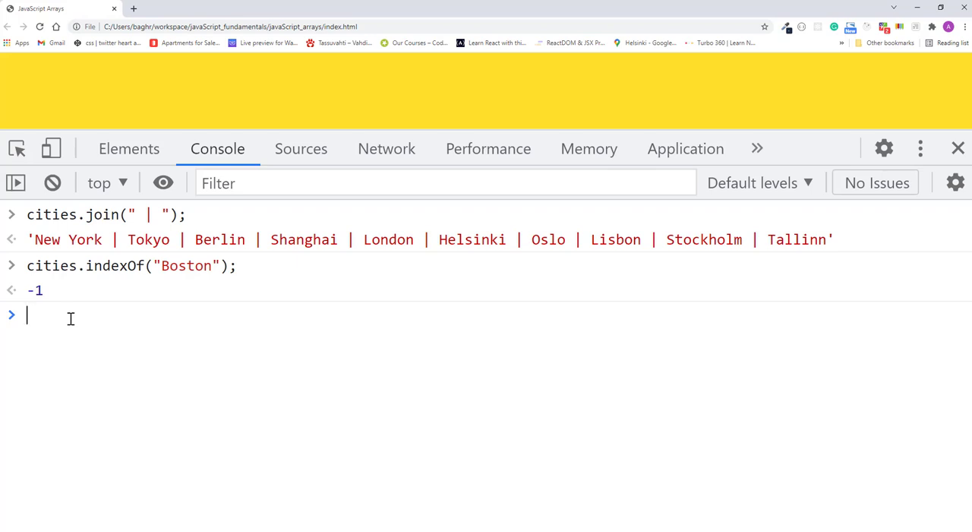
{"action": "key", "text": "Enter"}
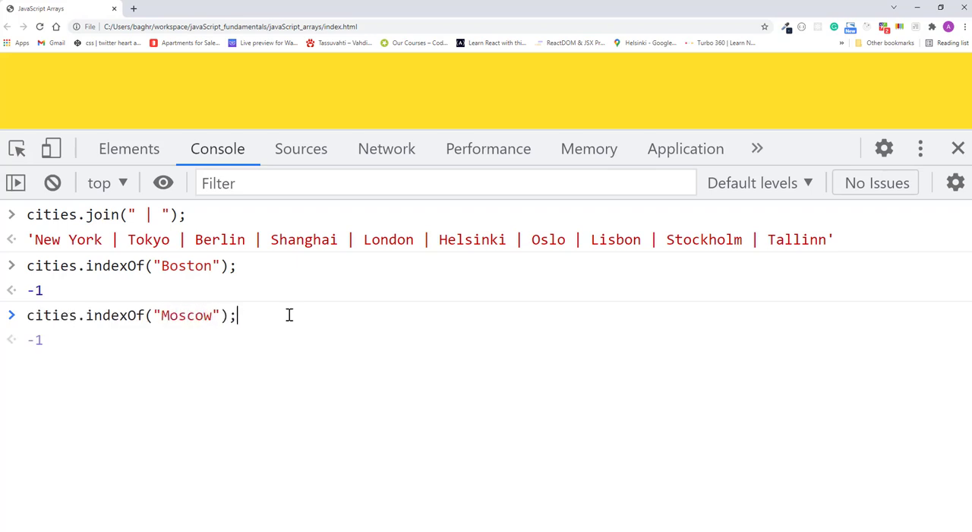
{"action": "key", "text": "Return"}
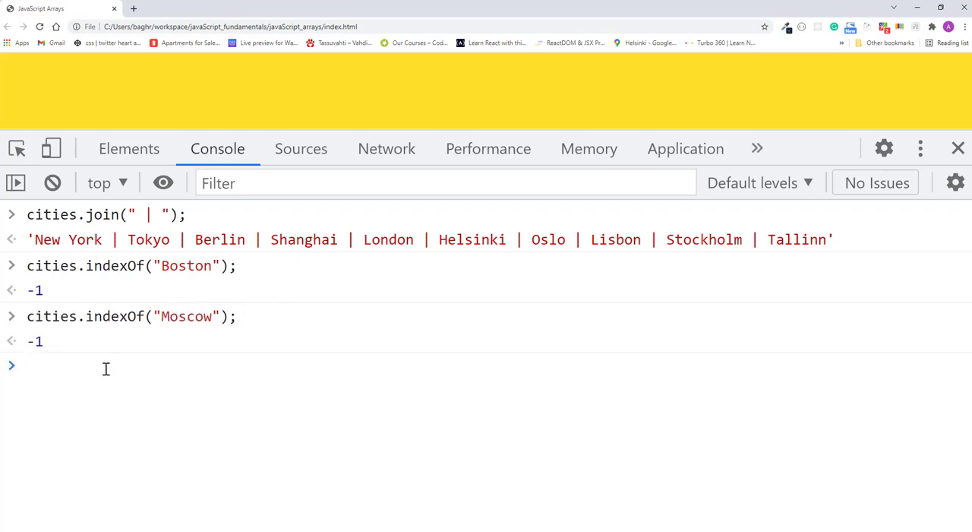